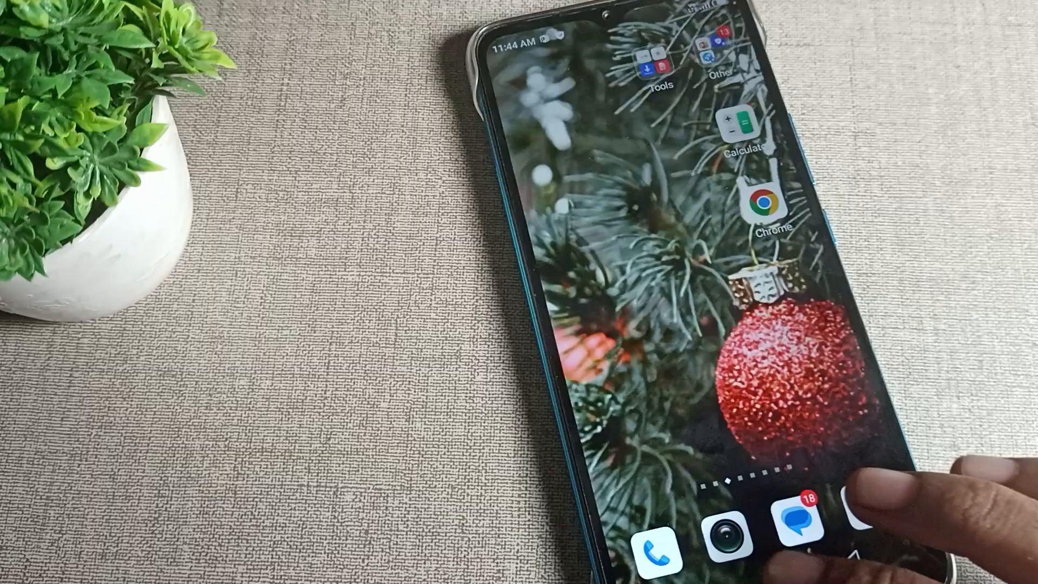
- Swipe across the home screens to reach the app drawer
{"action": "scroll", "scroll_direction": "left", "scroll_amount": 3}
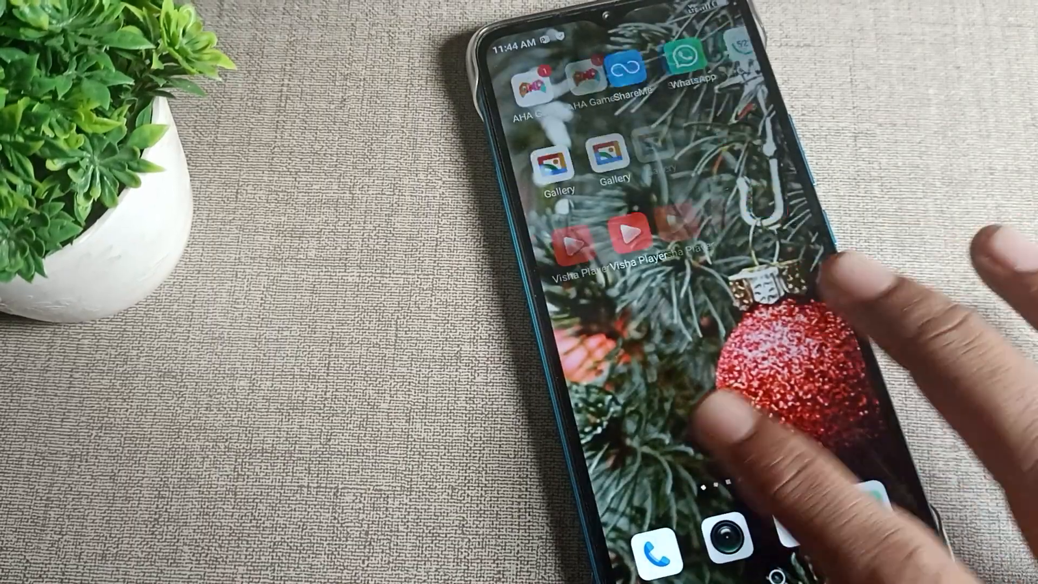
{"action": "scroll", "scroll_direction": "left", "scroll_amount": 3}
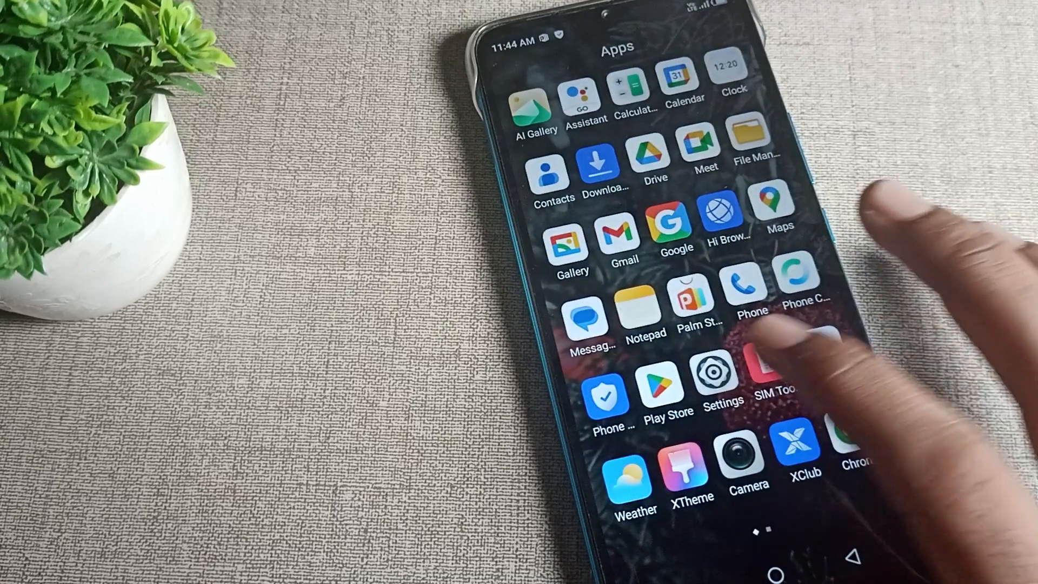
- Open Settings and search for "vibrate"
{"action": "left_click", "coordinate": [713, 387]}
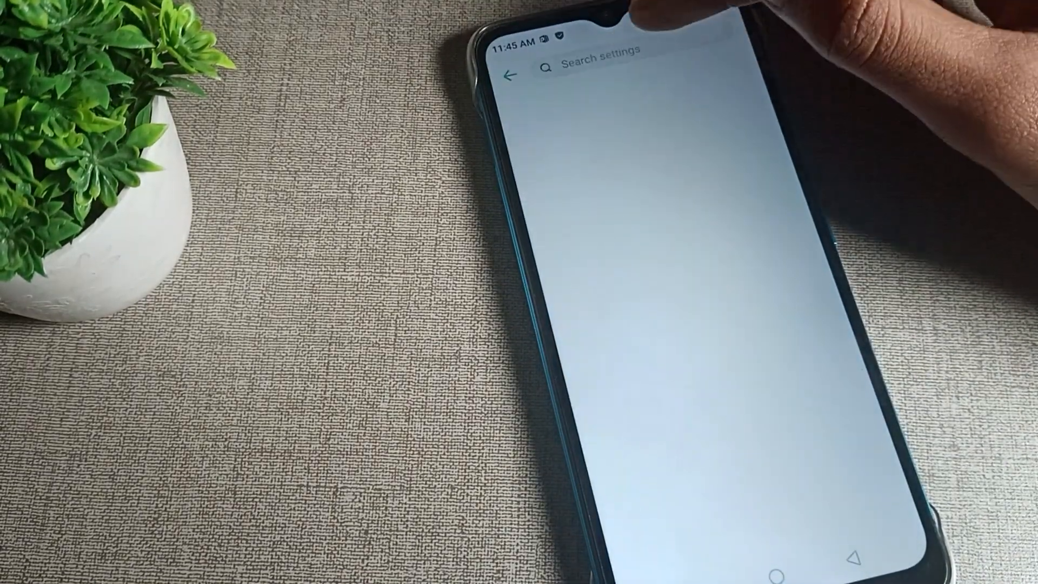
{"action": "type", "text": "vibrate"}
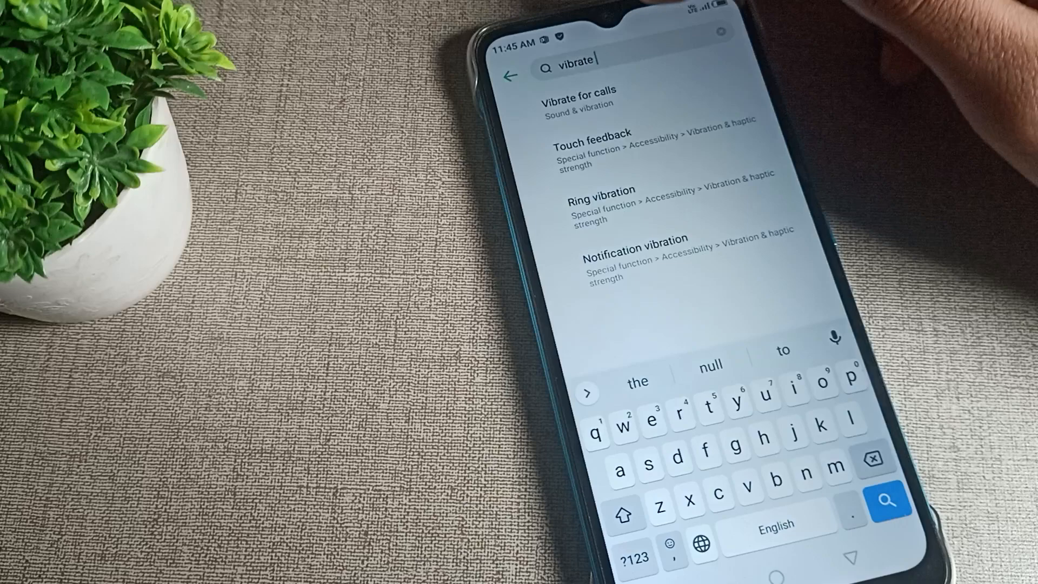
- Set Vibrate for calls to Never vibrate from the search results
{"action": "left_click", "coordinate": [586, 100]}
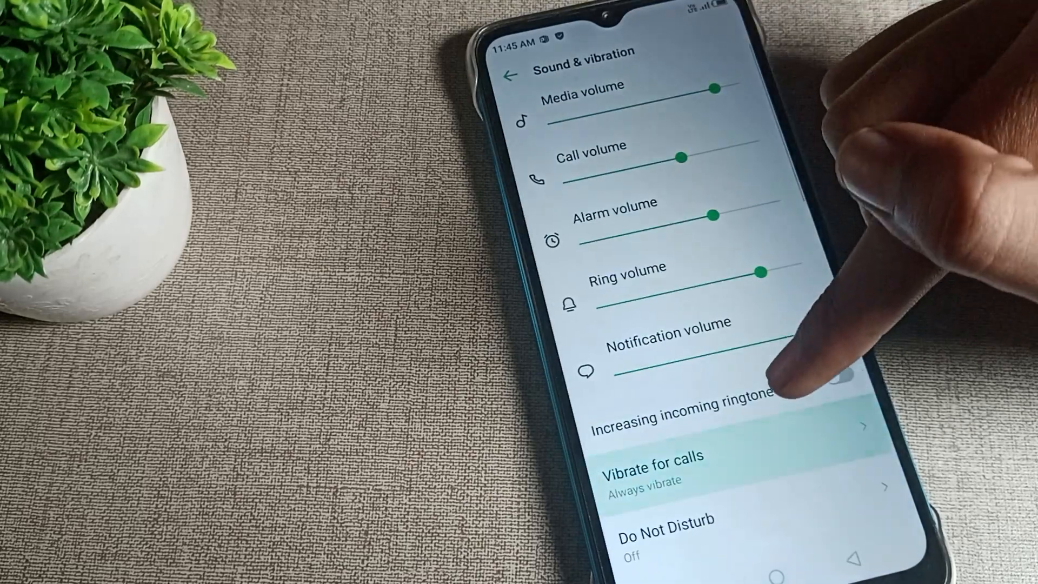
{"action": "scroll", "scroll_direction": "up", "scroll_amount": 3}
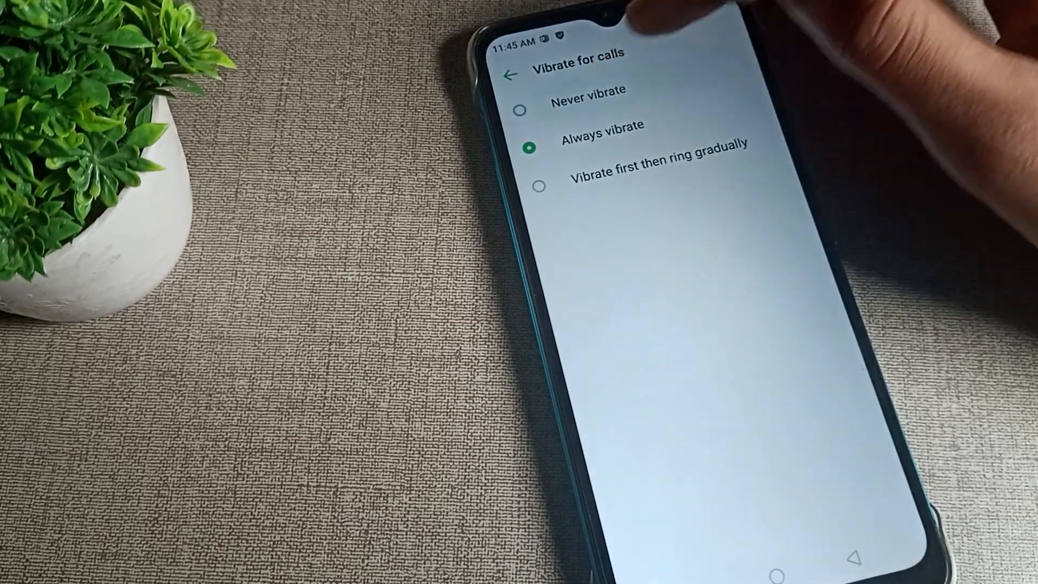
{"action": "left_click", "coordinate": [537, 109]}
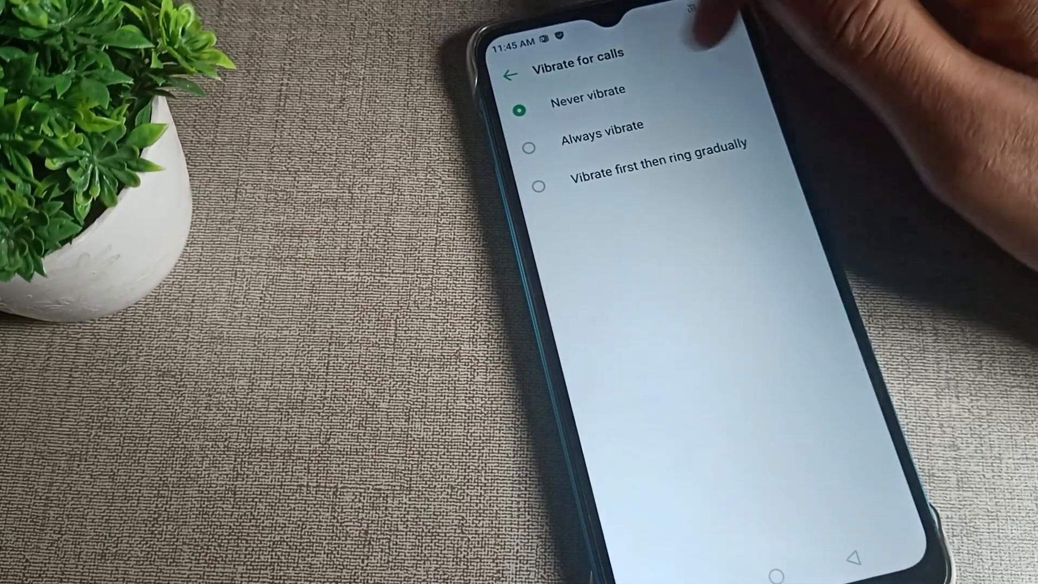
- Go back and reopen Vibrate for calls to confirm Never vibrate
{"action": "left_click", "coordinate": [506, 75]}
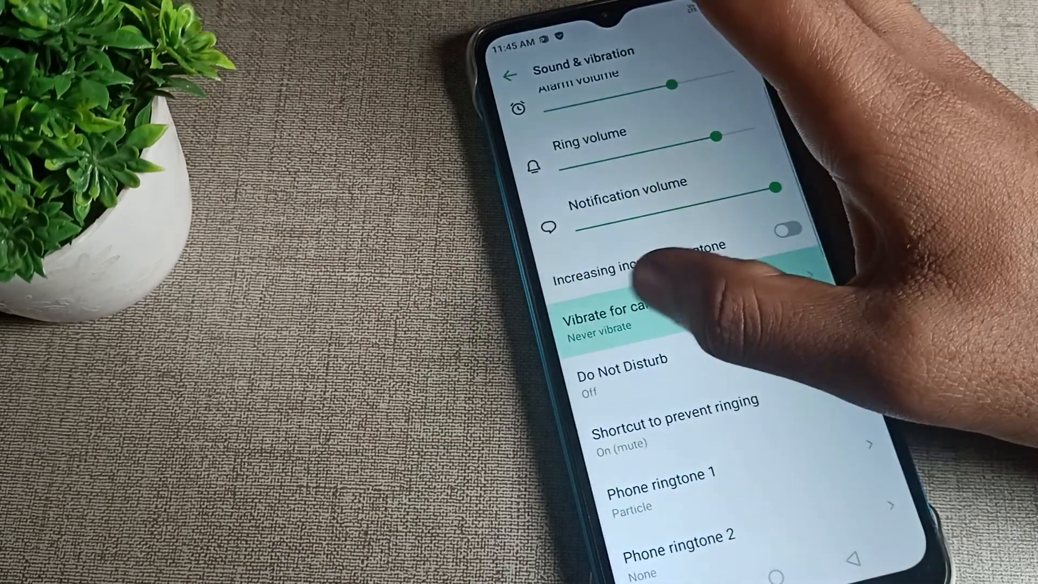
{"action": "left_click", "coordinate": [609, 314]}
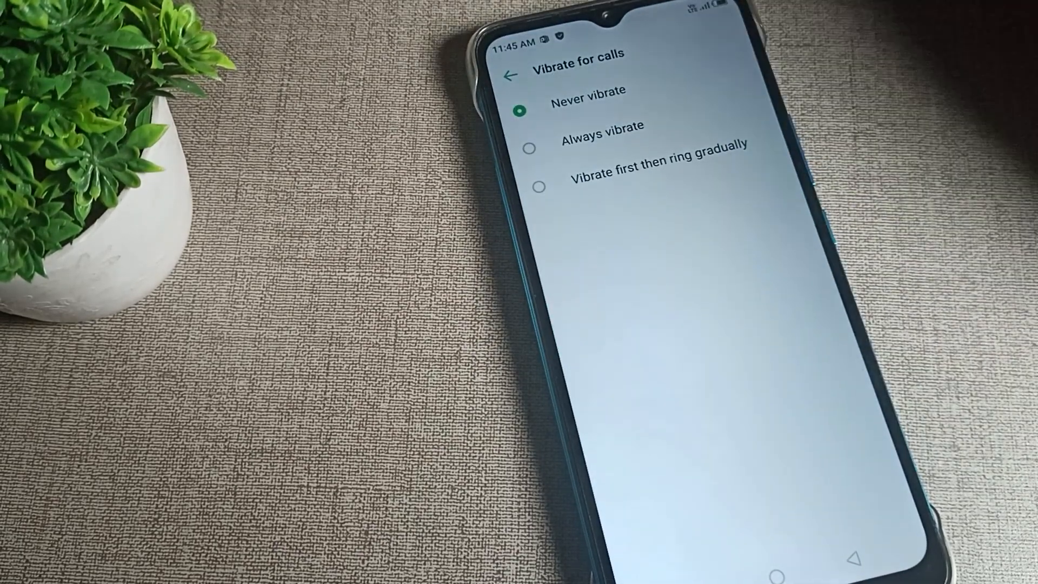